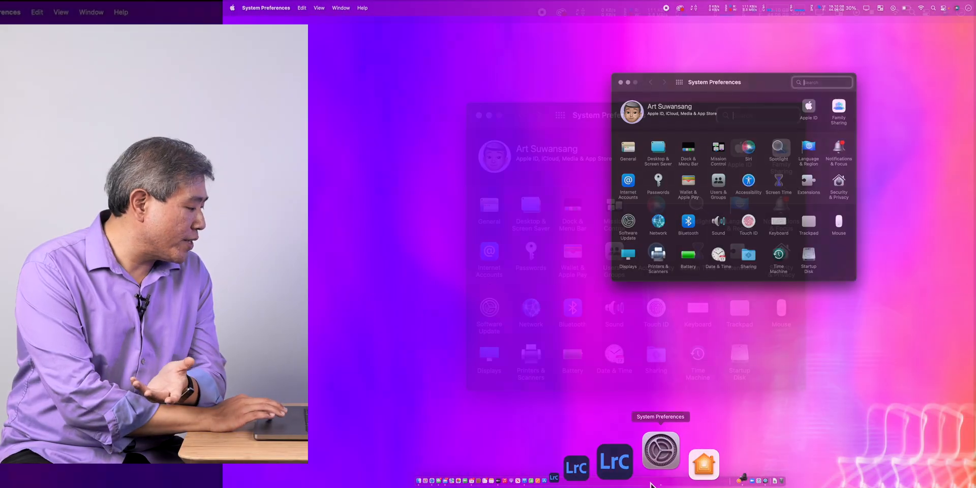
pyautogui.click(627, 256)
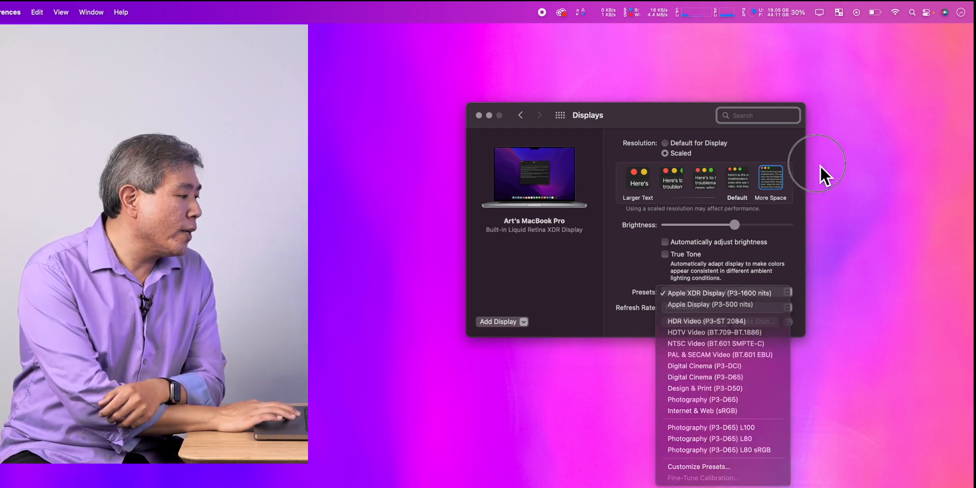
pyautogui.click(928, 12)
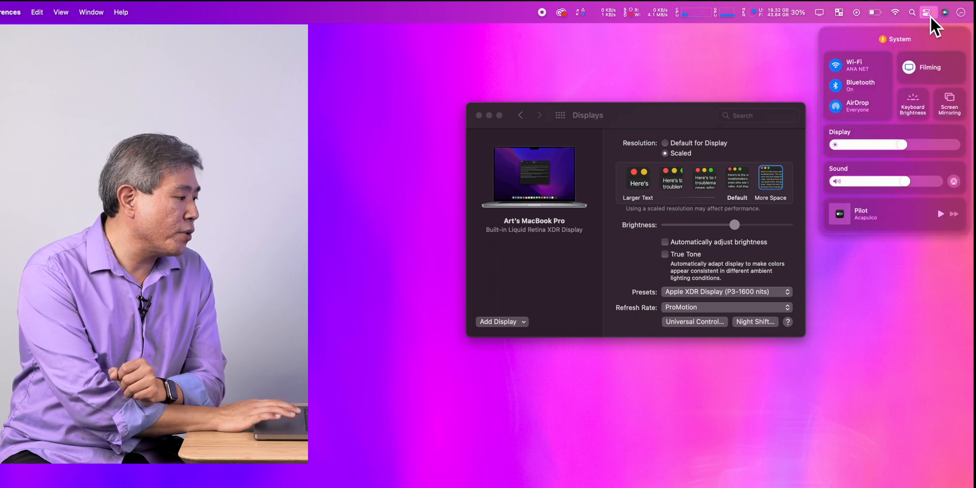
pyautogui.moveTo(870, 144)
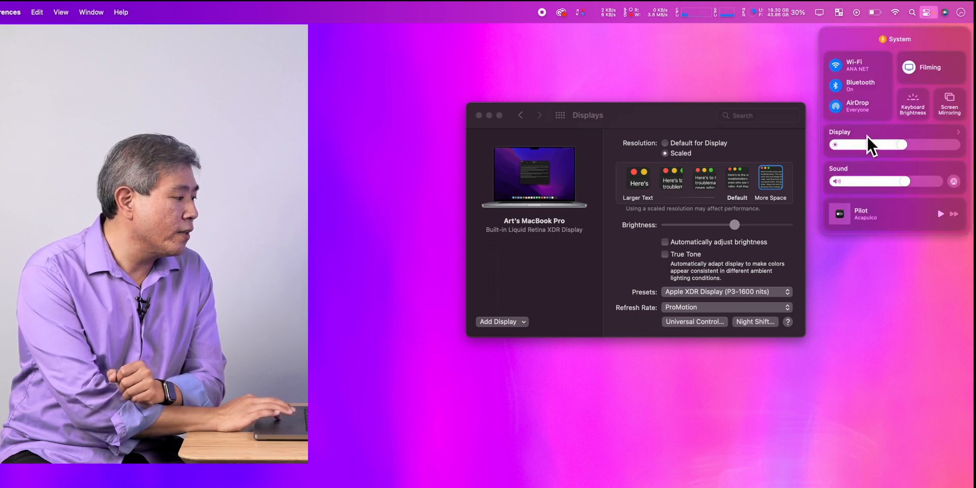
# Expand Control Center's Display module to review its preset list, then dismiss it
pyautogui.click(895, 132)
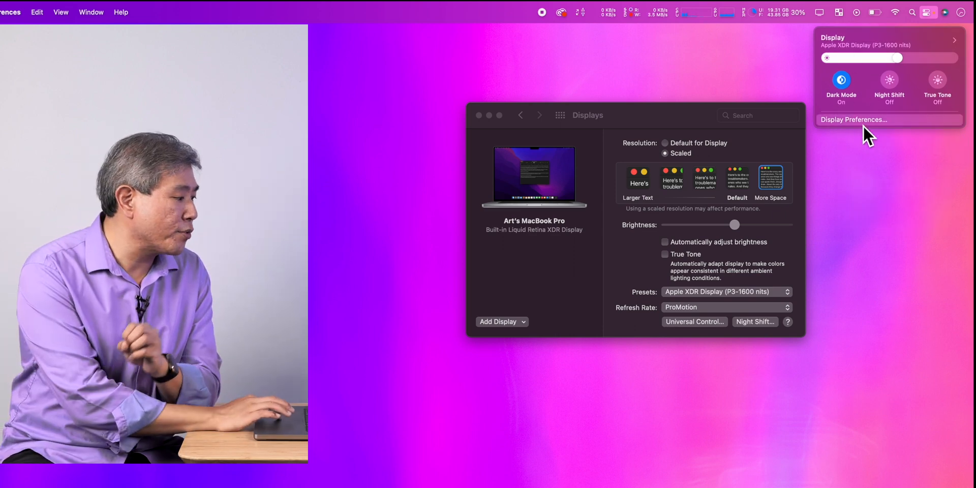
pyautogui.moveTo(948, 75)
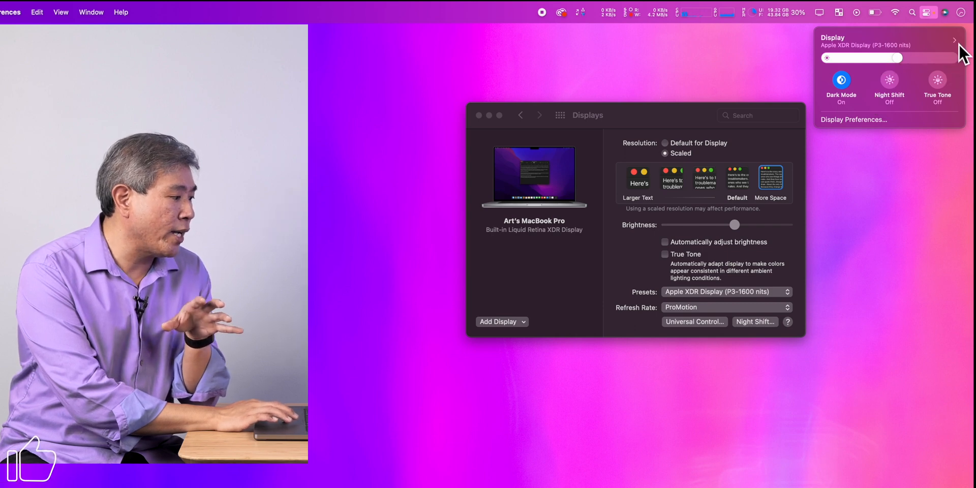
pyautogui.click(955, 39)
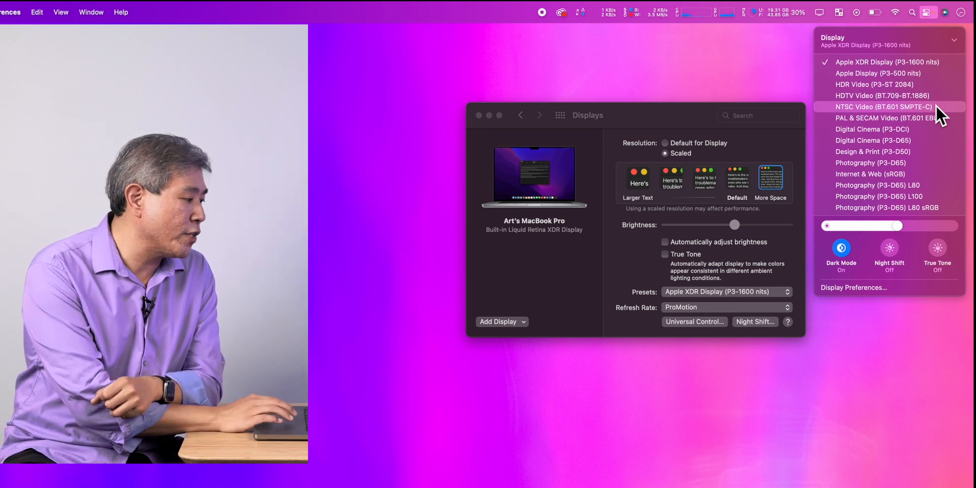
pyautogui.moveTo(783, 285)
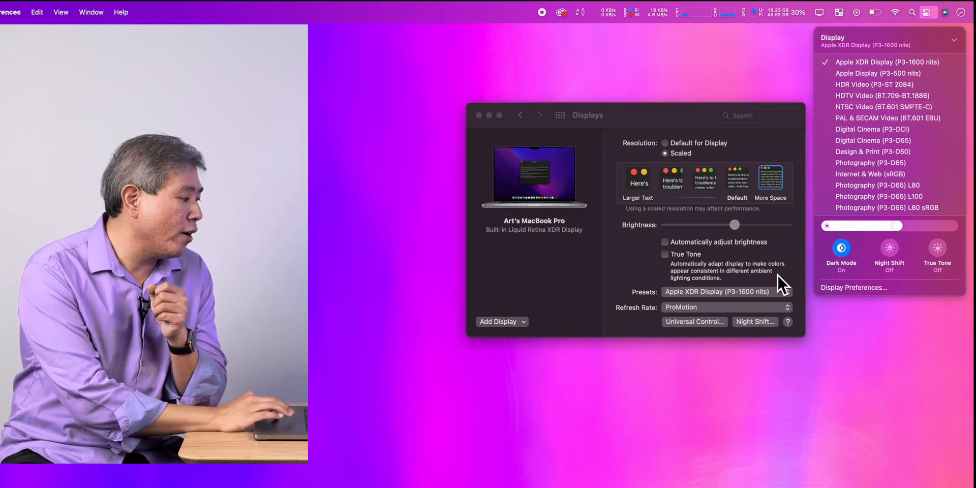
pyautogui.click(718, 292)
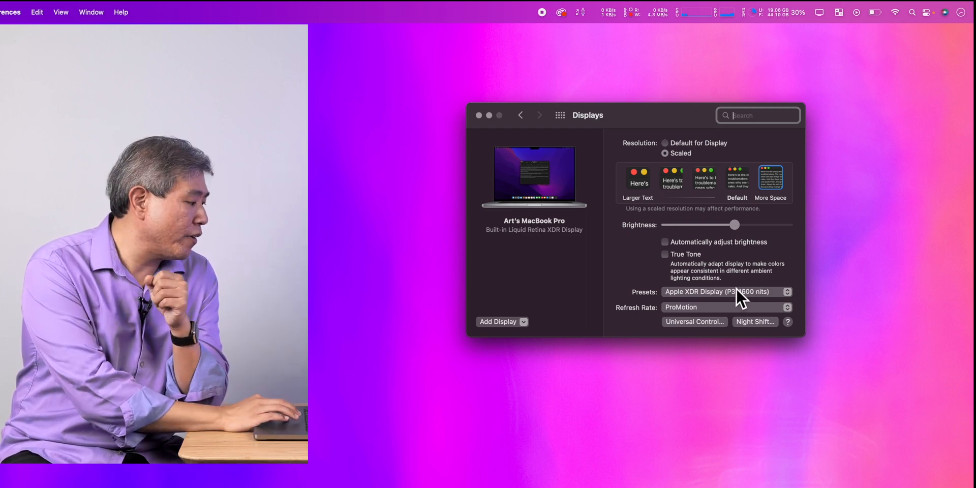
# Choose Customize Presets… from the Presets pop-up menu
pyautogui.click(724, 292)
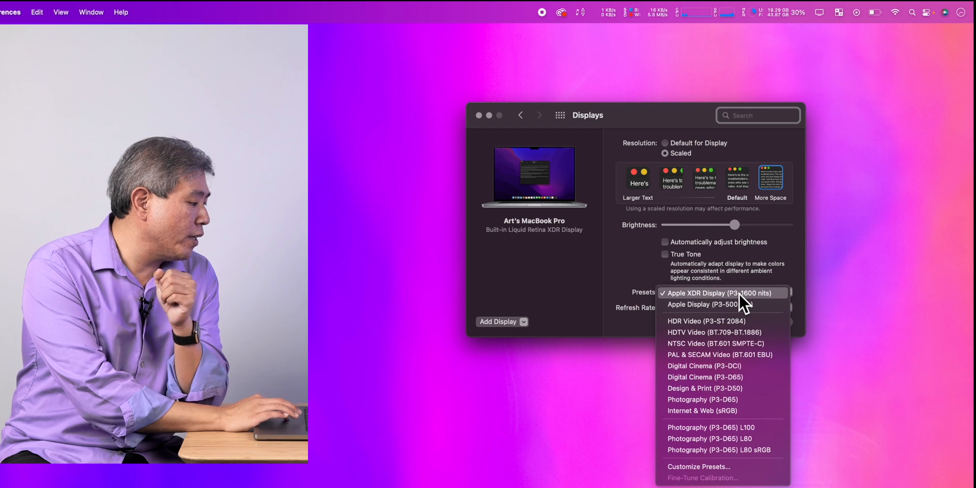
pyautogui.moveTo(710, 439)
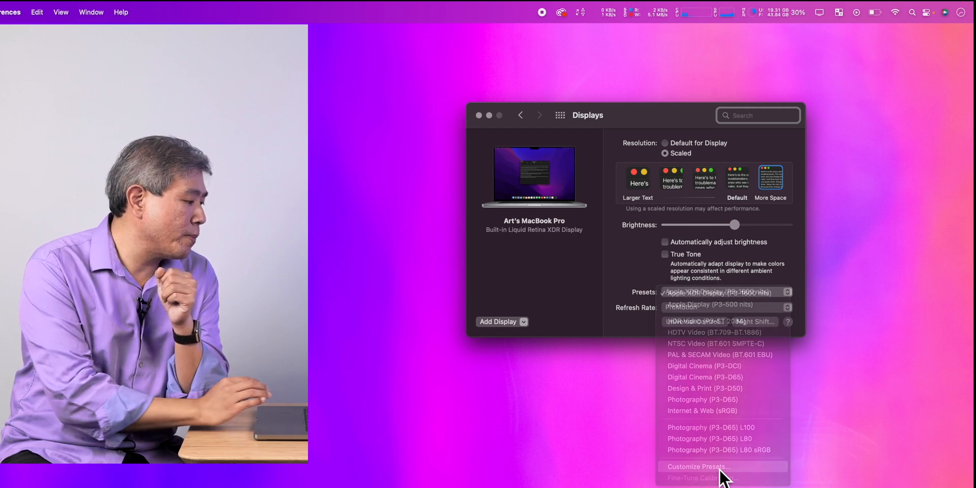
pyautogui.click(699, 467)
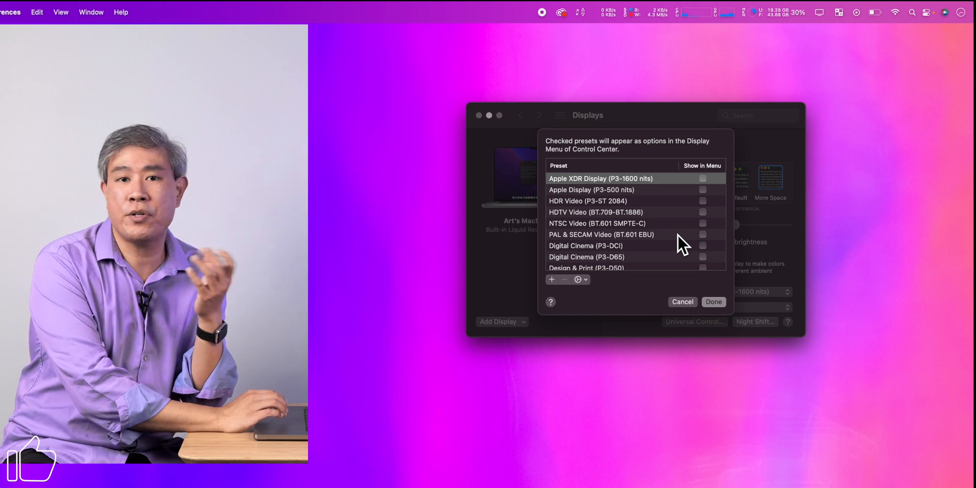
pyautogui.moveTo(685, 240)
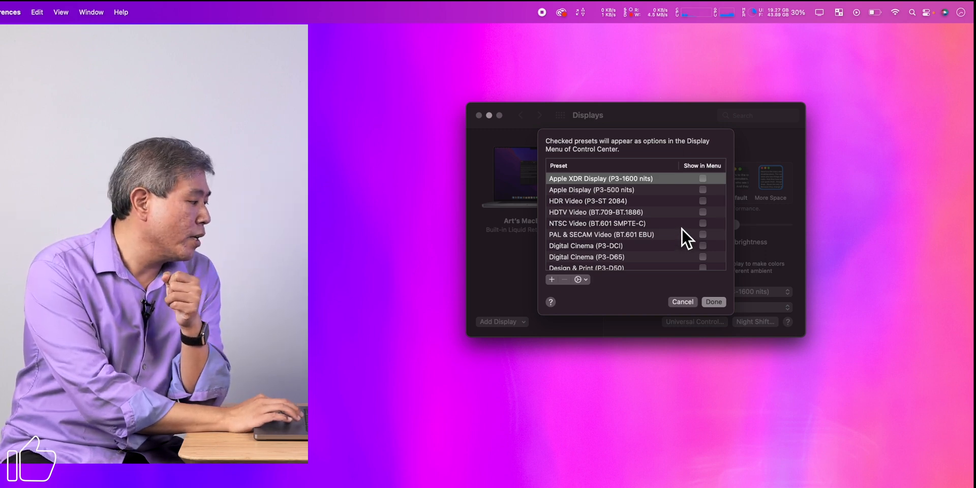
# Tick Show in Menu for Photography (P3-D65) L80 and confirm with Done
pyautogui.click(703, 179)
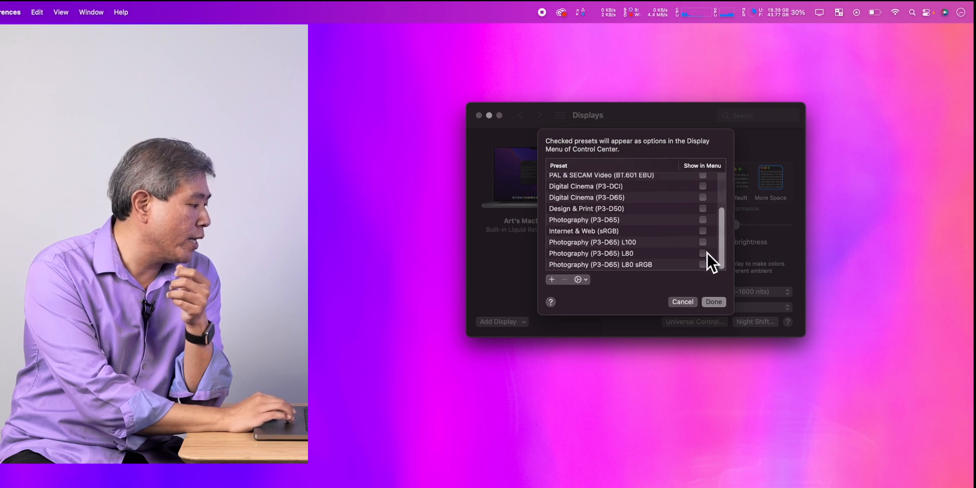
pyautogui.click(703, 253)
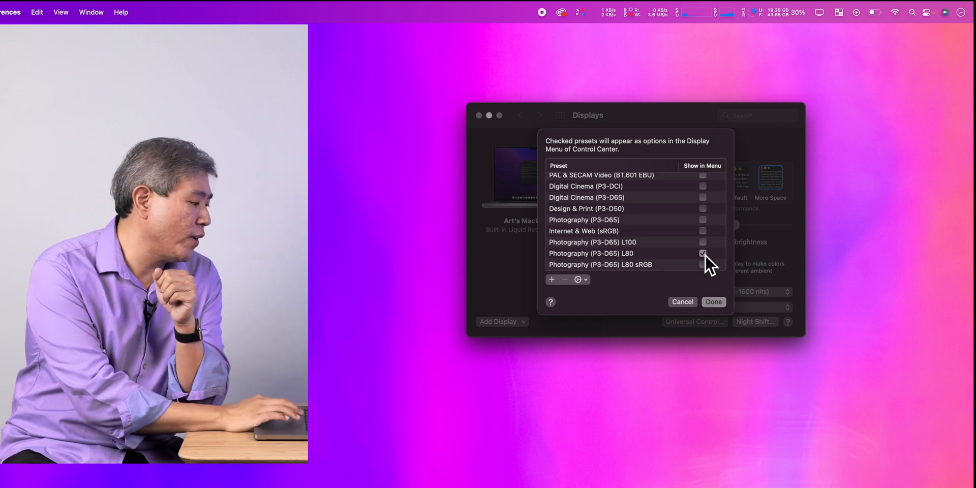
pyautogui.click(713, 302)
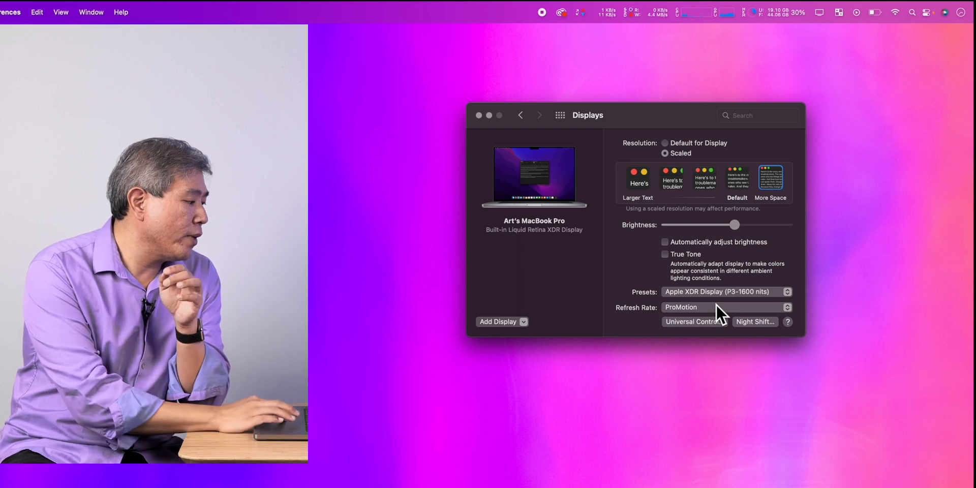
# Open the Presets list, then dismiss it via the menu bar, keeping Apple XDR Display active
pyautogui.click(724, 291)
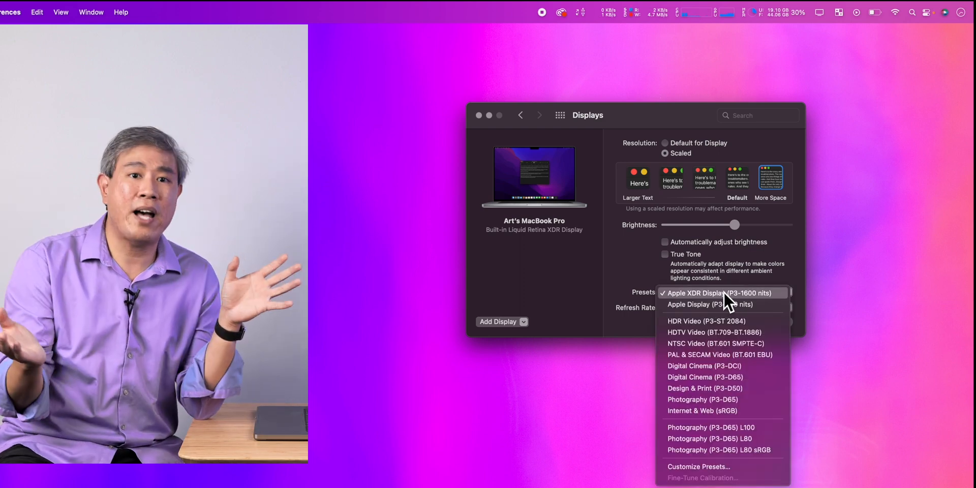
pyautogui.moveTo(723, 427)
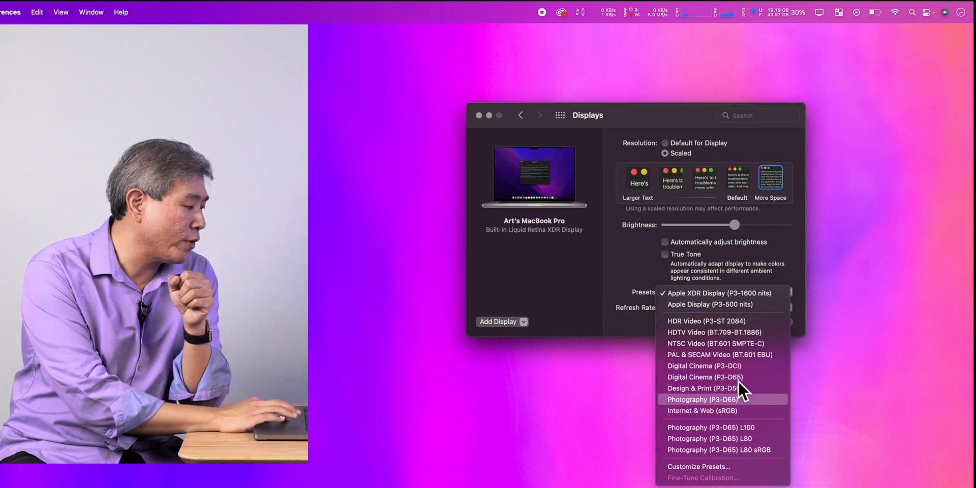
pyautogui.click(929, 12)
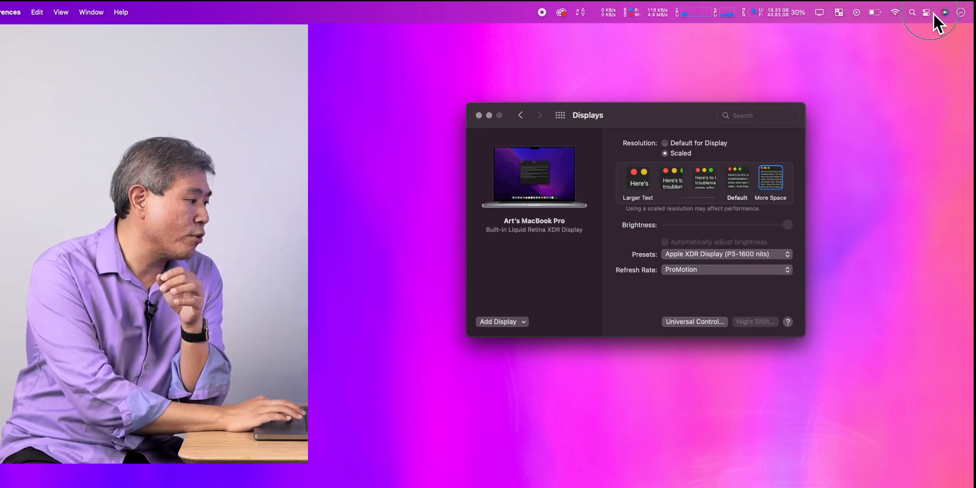
# Expand Control Center's Display menu showing three presets, Photography (P3-D65) L80 checked
pyautogui.click(927, 12)
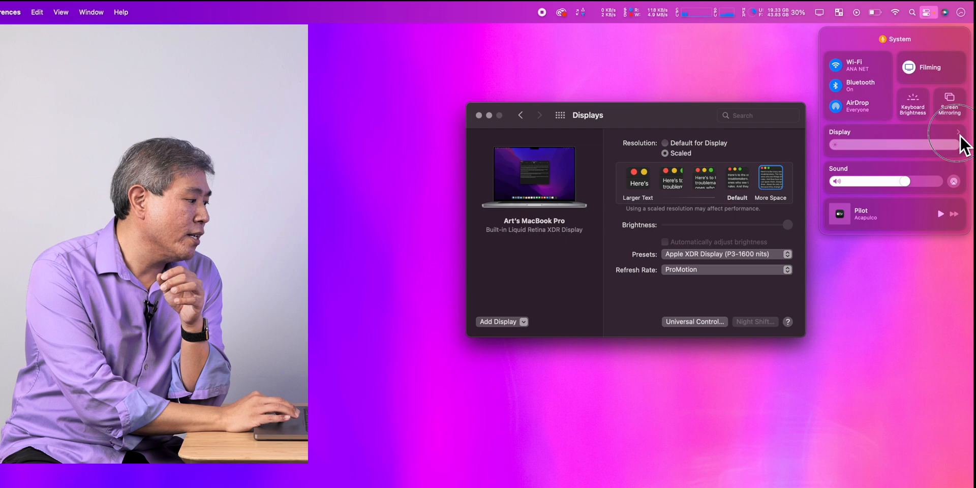
pyautogui.click(953, 132)
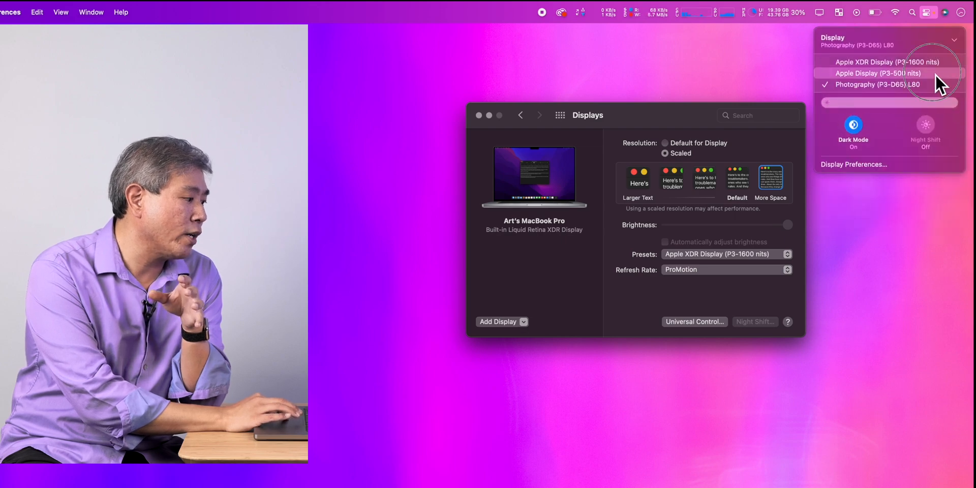